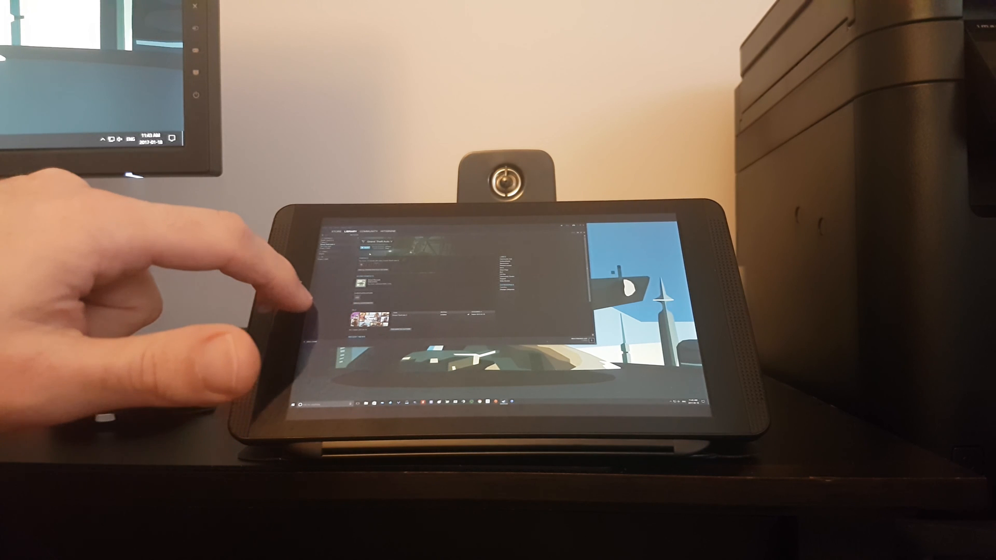
{"action": "mouse_move", "coordinate": [254, 286]}
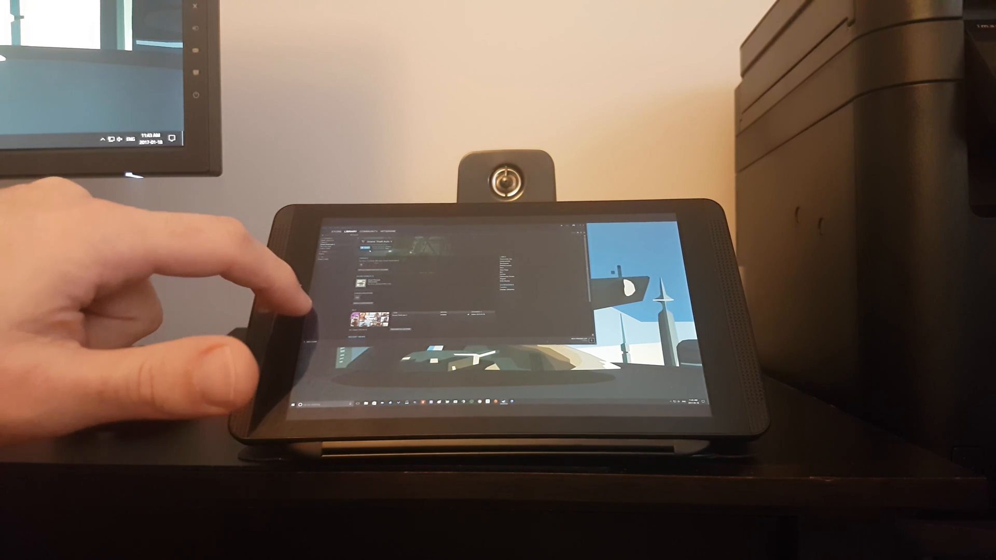